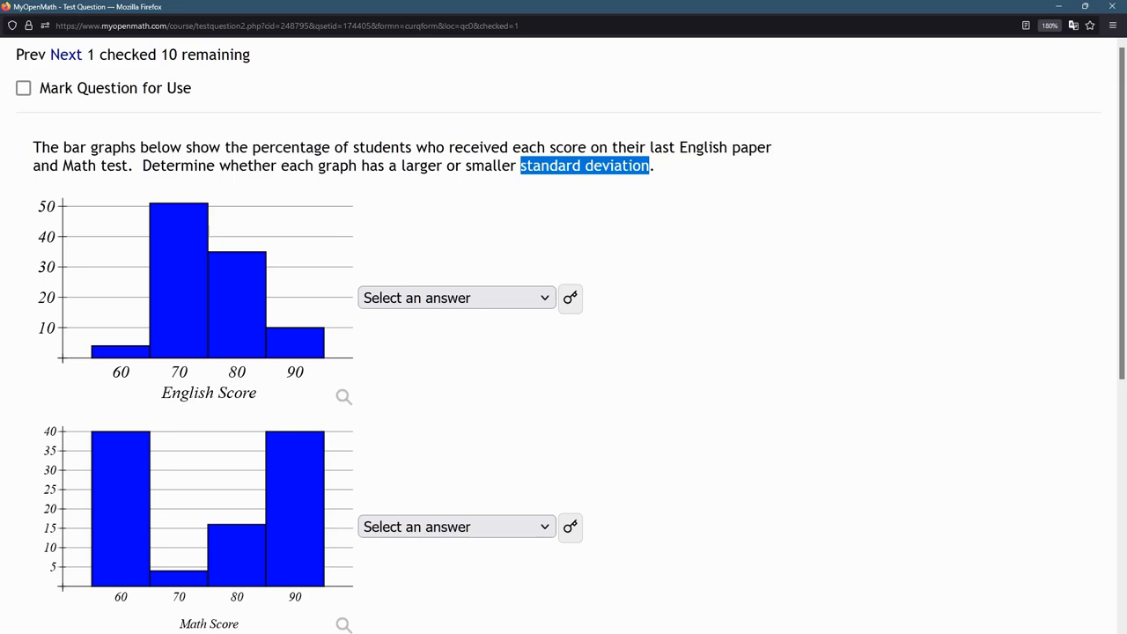
Highlight 'smaller standard deviation' in the question and show the English graph's answer choices.
{"action": "left_click", "coordinate": [162, 395]}
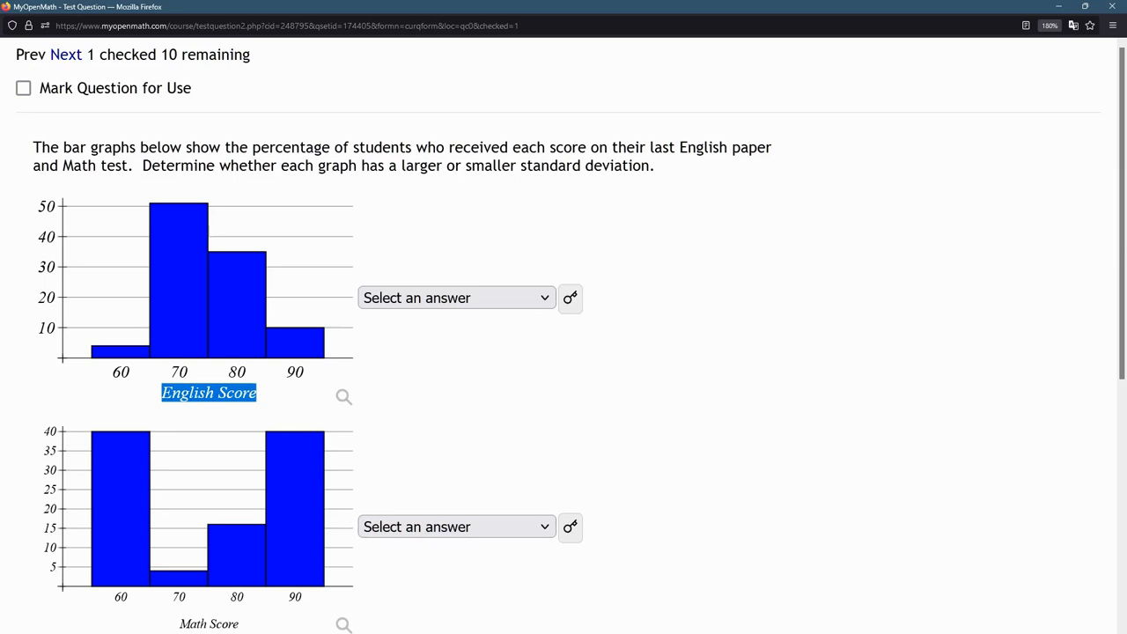
{"action": "left_click", "coordinate": [465, 166]}
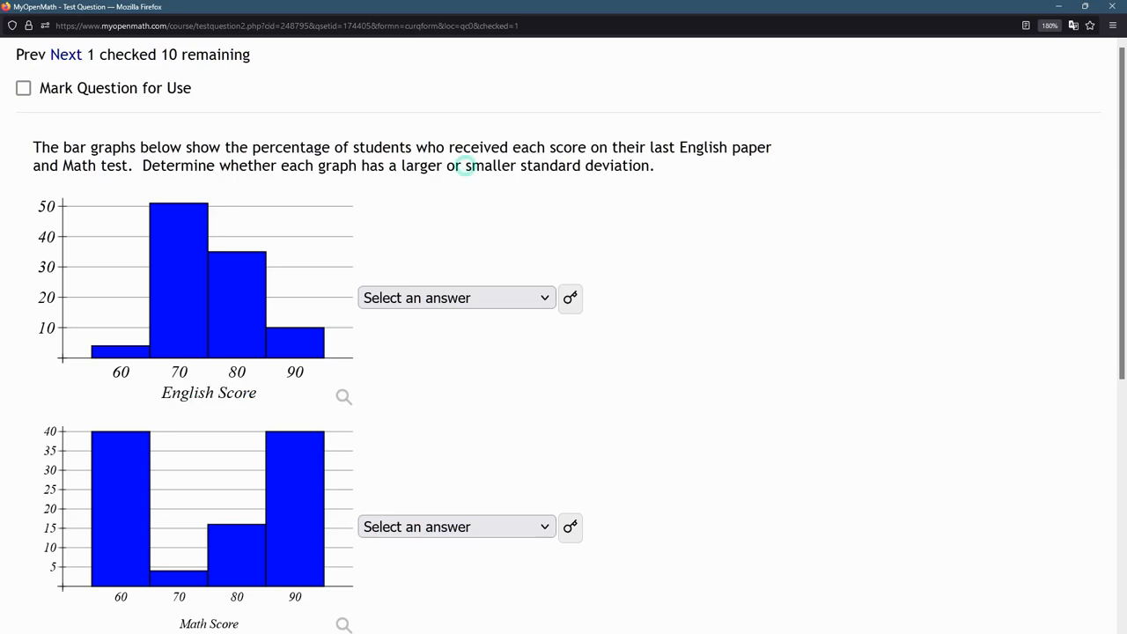
{"action": "left_click_drag", "start_coordinate": [465, 165], "coordinate": [650, 165]}
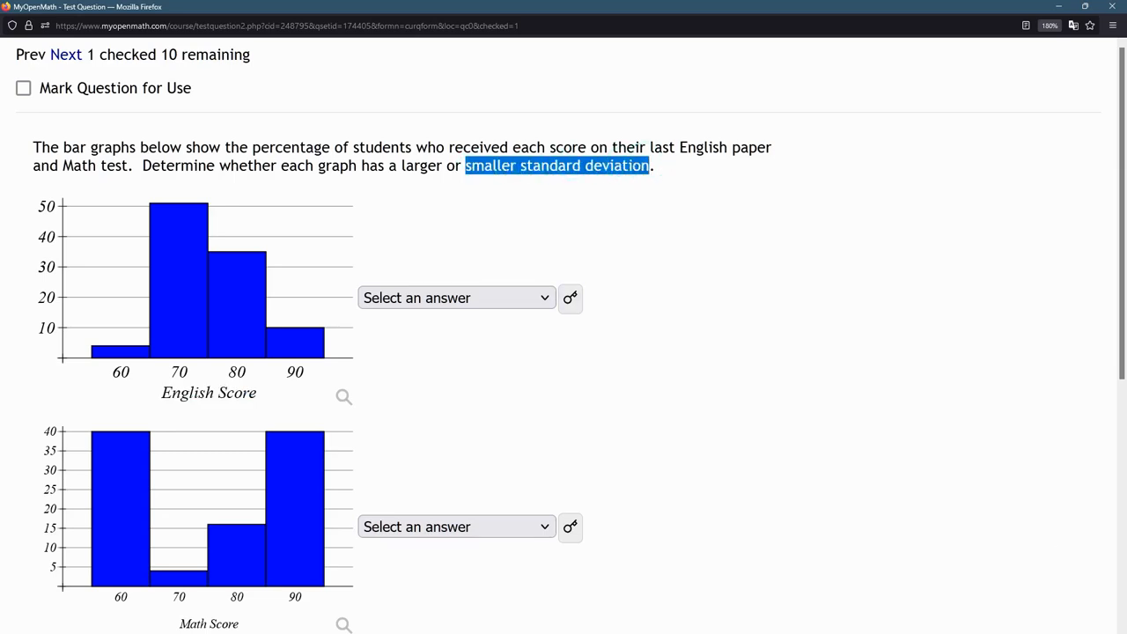
{"action": "left_click", "coordinate": [204, 370]}
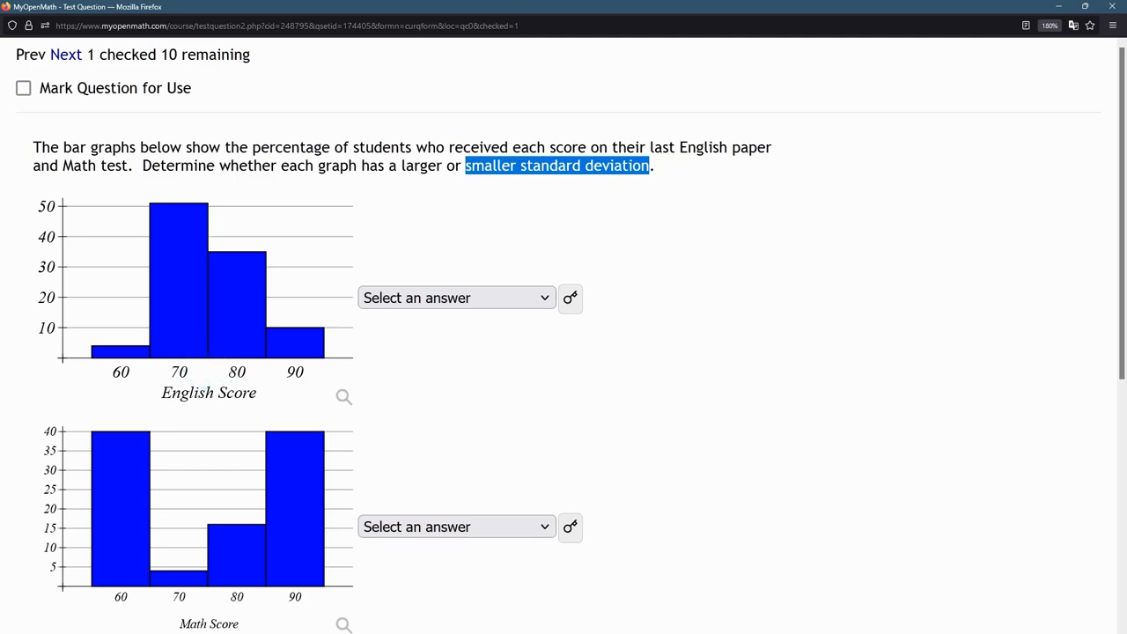
{"action": "double_click", "coordinate": [173, 268]}
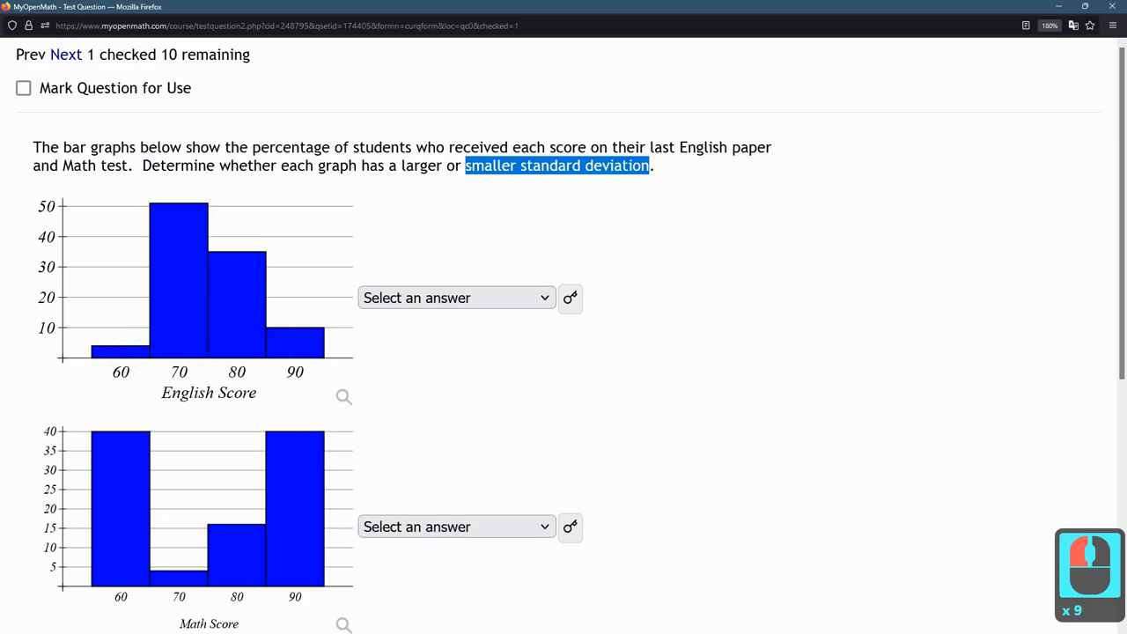
{"action": "left_click", "coordinate": [454, 297]}
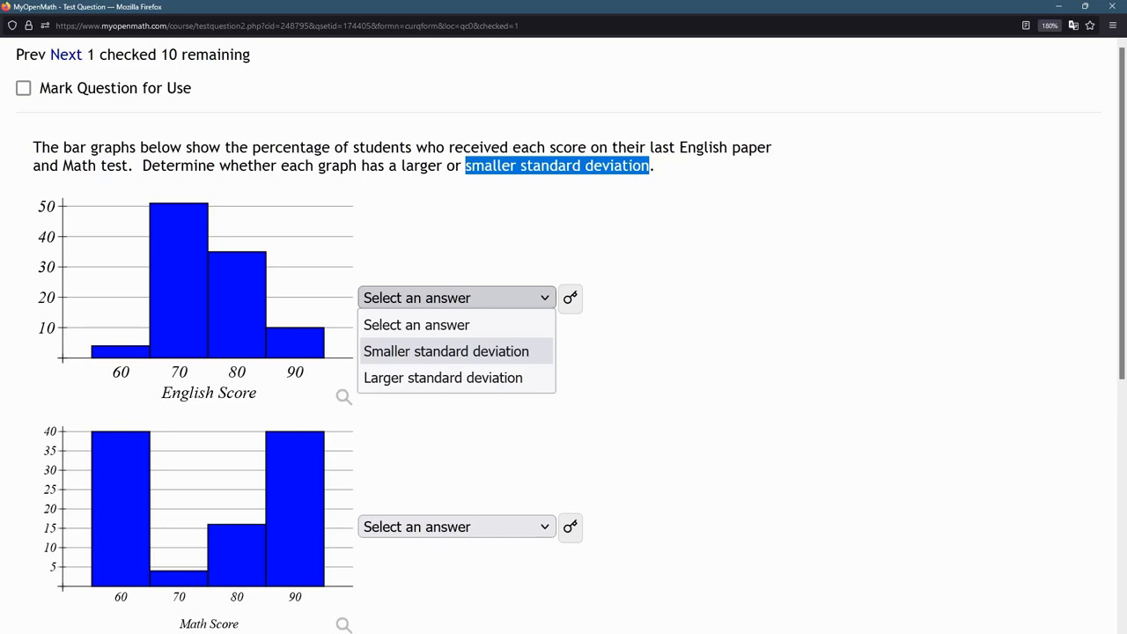
Answer 'Smaller standard deviation' for the English graph and move down to the Math graph.
{"action": "left_click", "coordinate": [448, 352]}
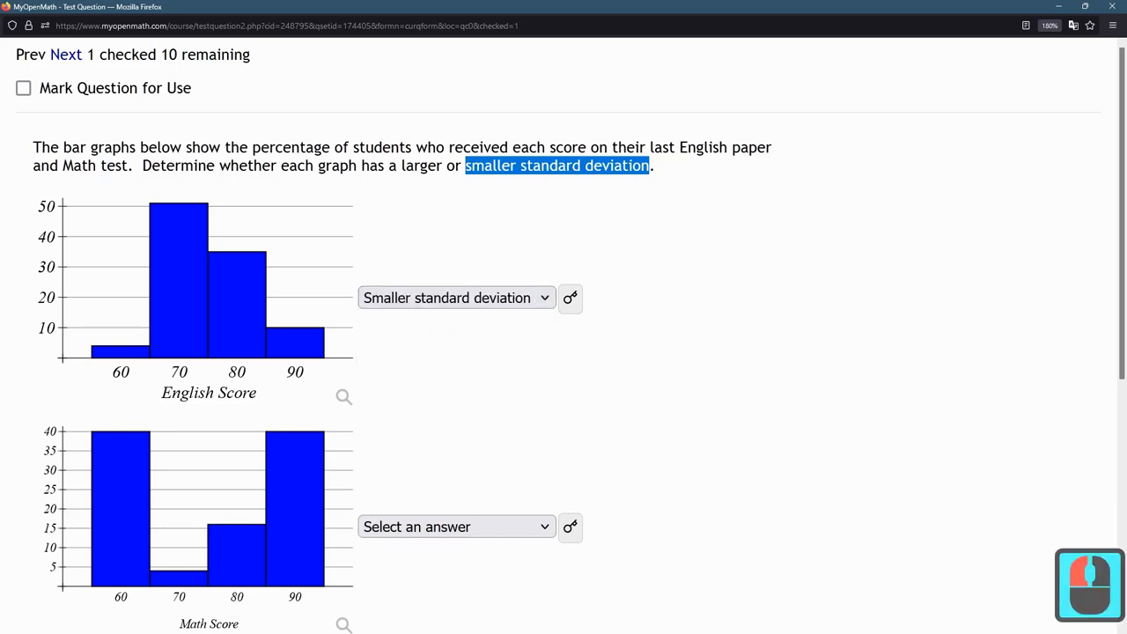
{"action": "scroll", "scroll_direction": "down", "scroll_amount": 3}
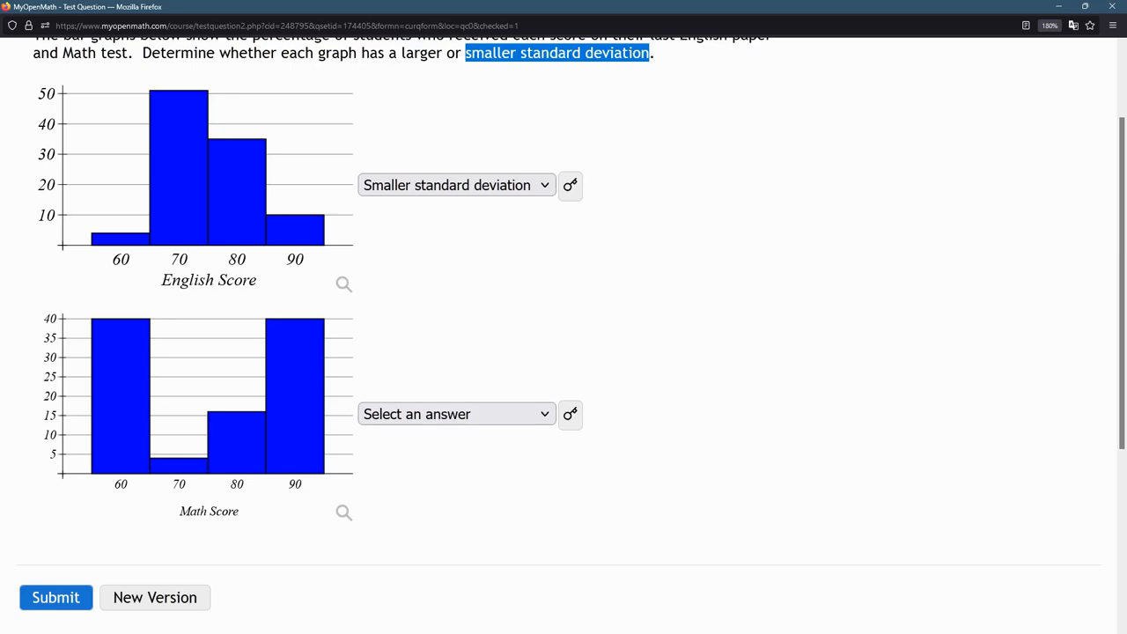
Answer 'Larger standard deviation' for the Math Score graph.
{"action": "left_click", "coordinate": [296, 437]}
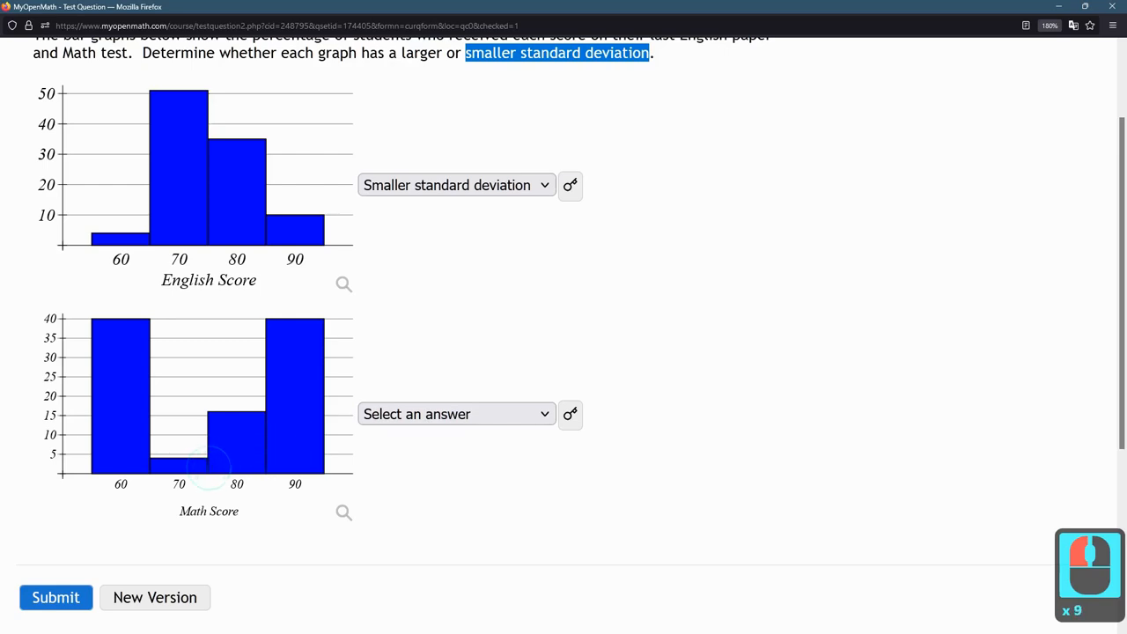
{"action": "left_click", "coordinate": [454, 414]}
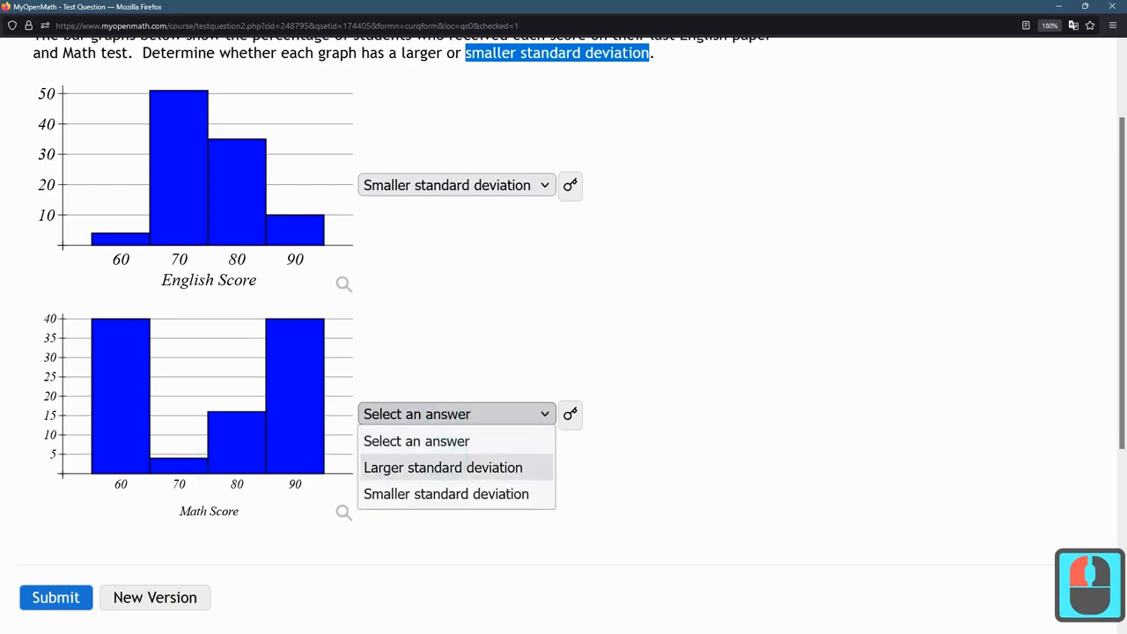
{"action": "left_click", "coordinate": [440, 468]}
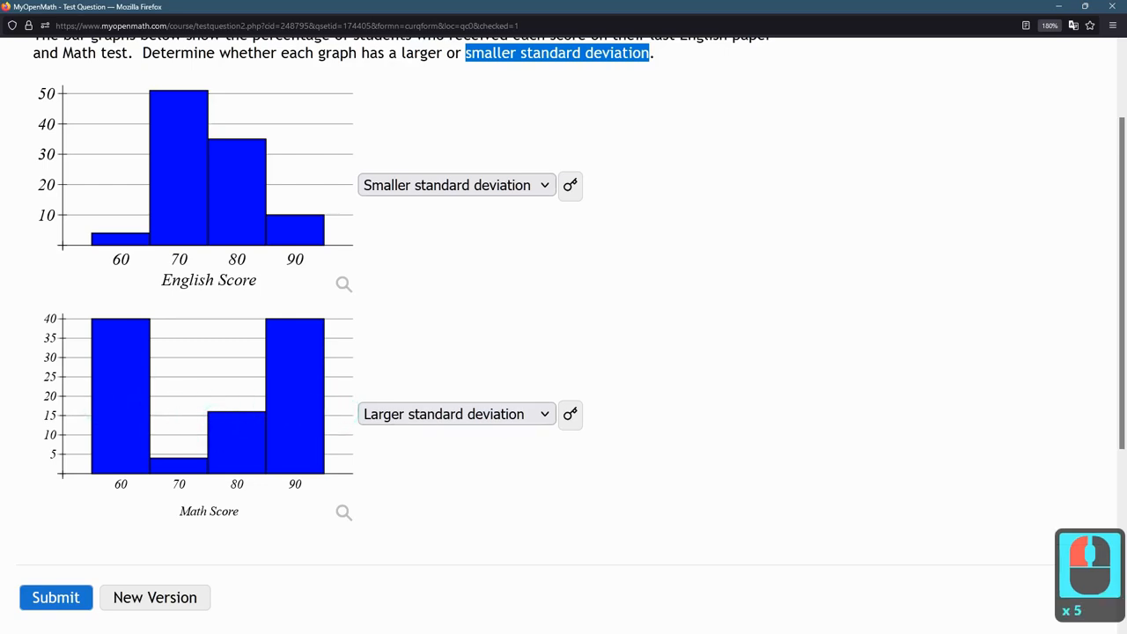
{"action": "left_click", "coordinate": [243, 192]}
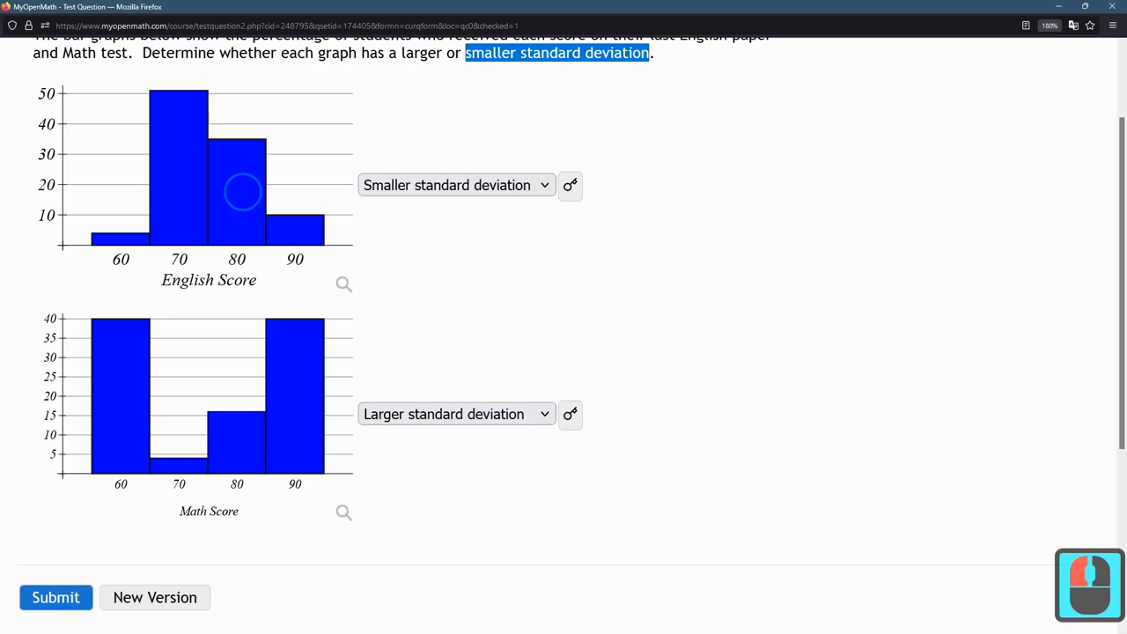
{"action": "mouse_move", "coordinate": [207, 198]}
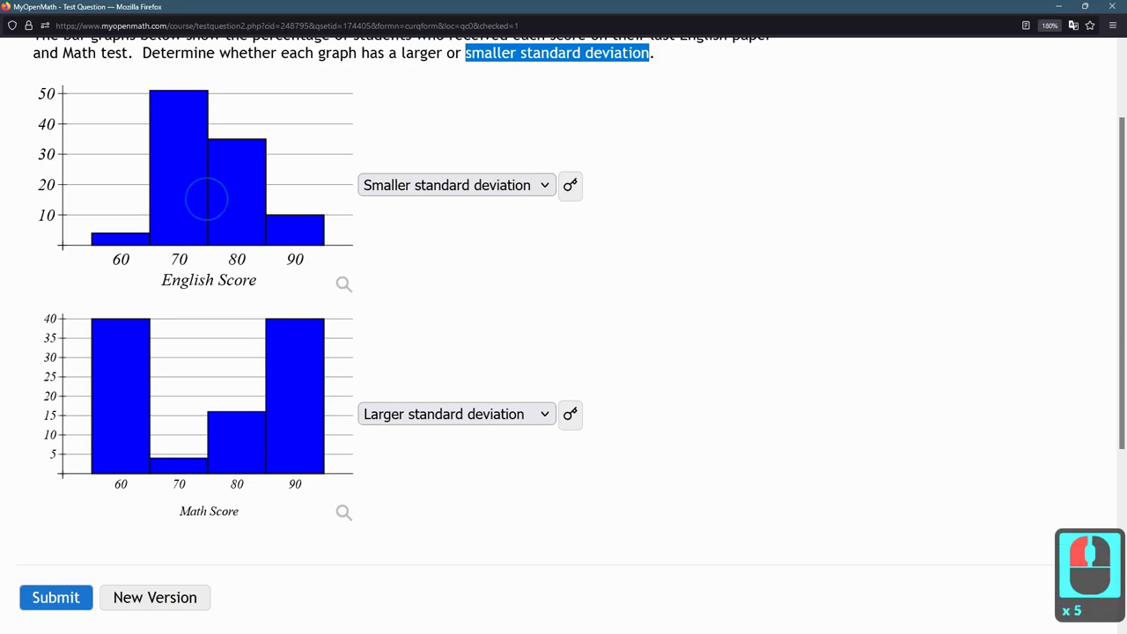